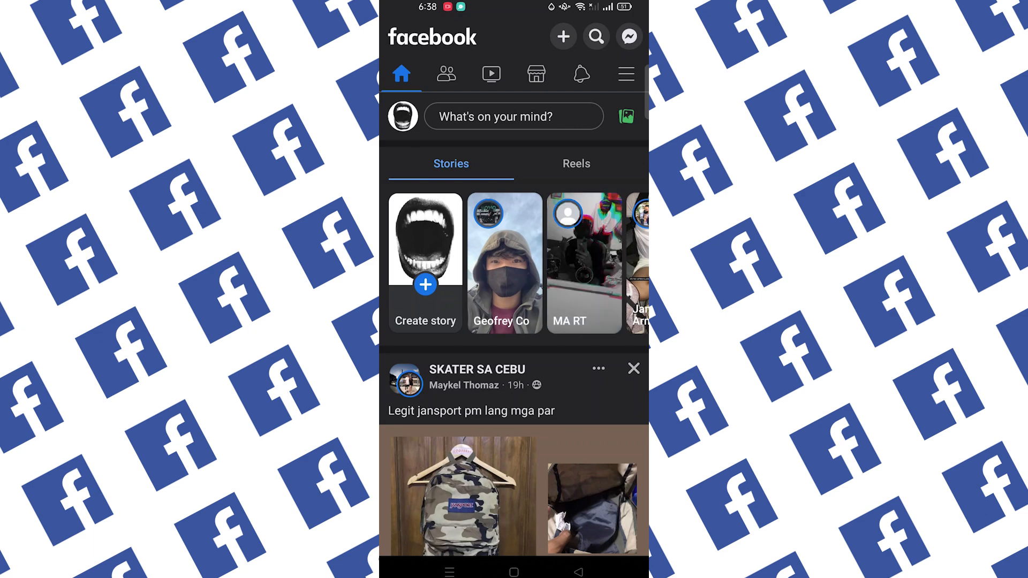
Open Facebook's Settings & privacy page from the main menu.
click(623, 73)
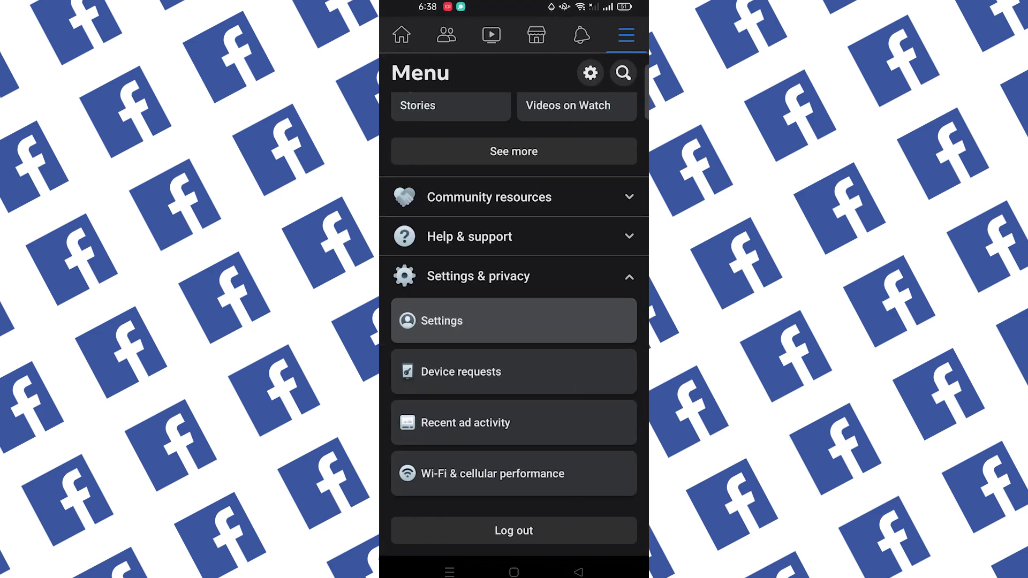
click(514, 320)
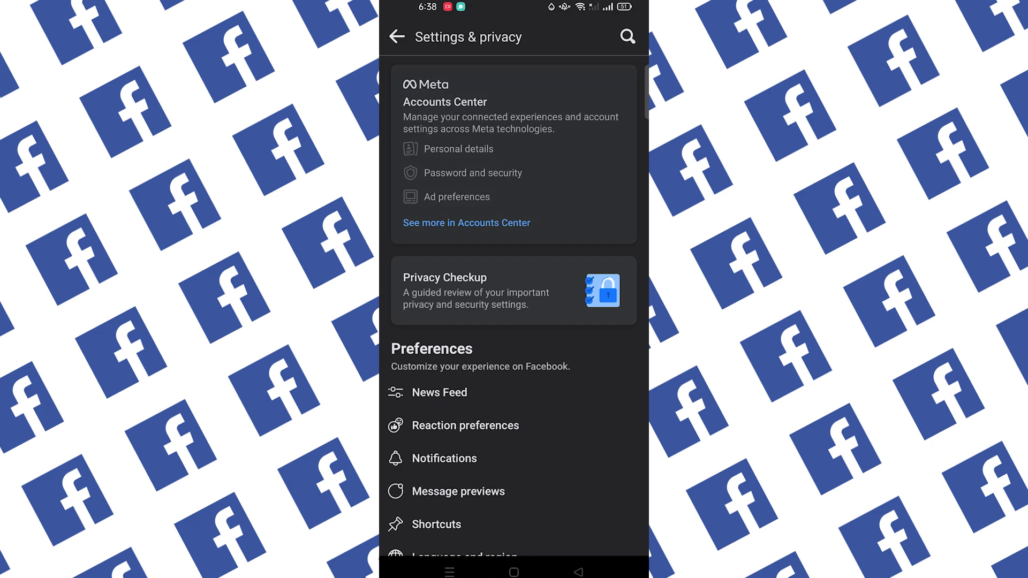
Open Contact info in Accounts Center's Personal details and choose to add a new contact.
click(466, 222)
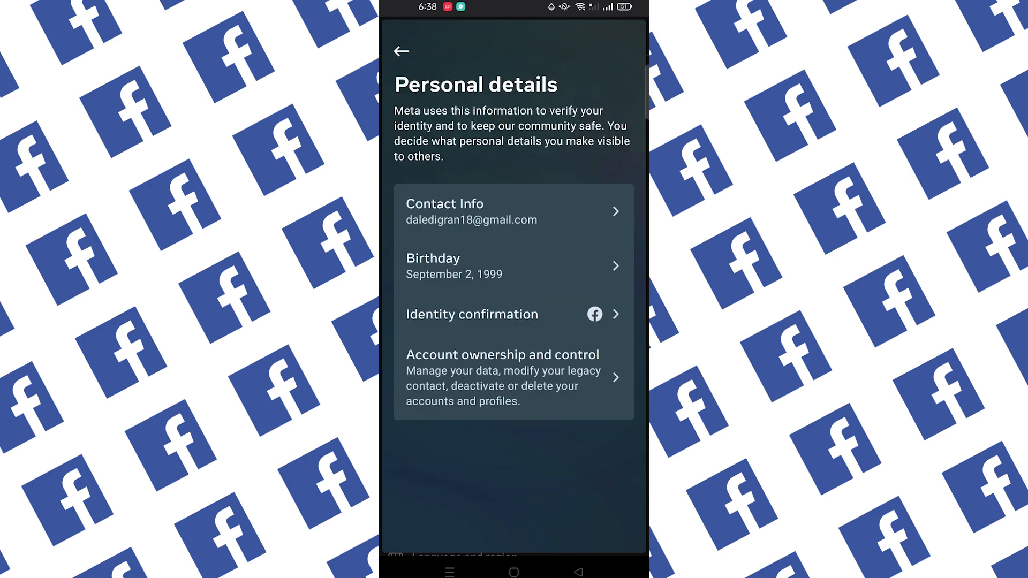
click(513, 211)
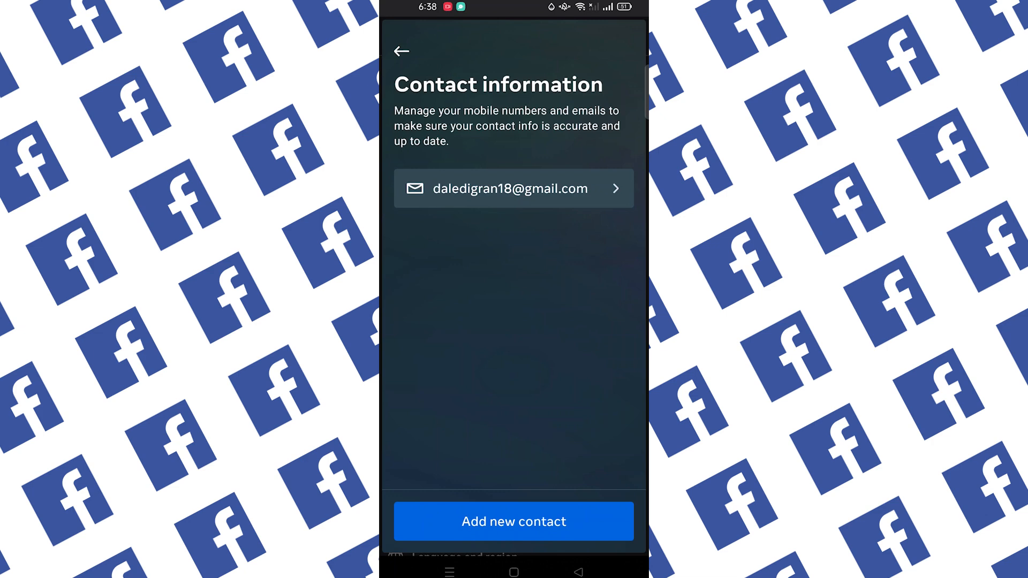
click(514, 520)
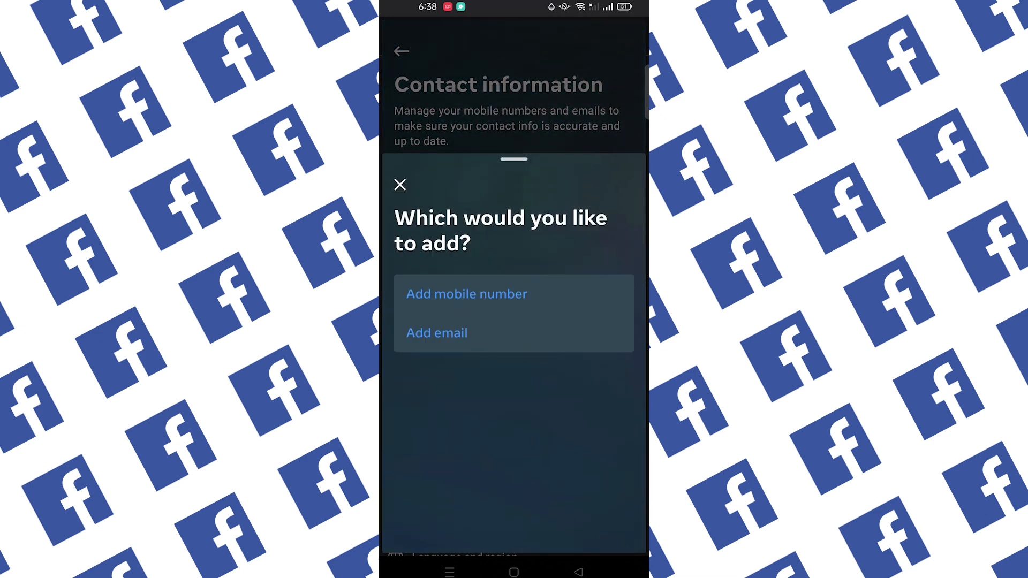
click(437, 333)
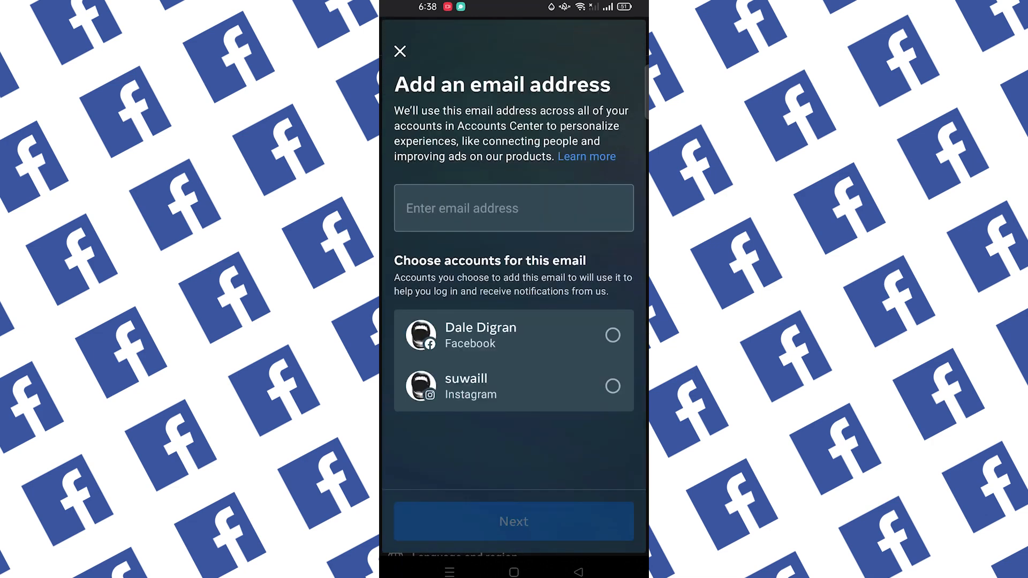
click(513, 207)
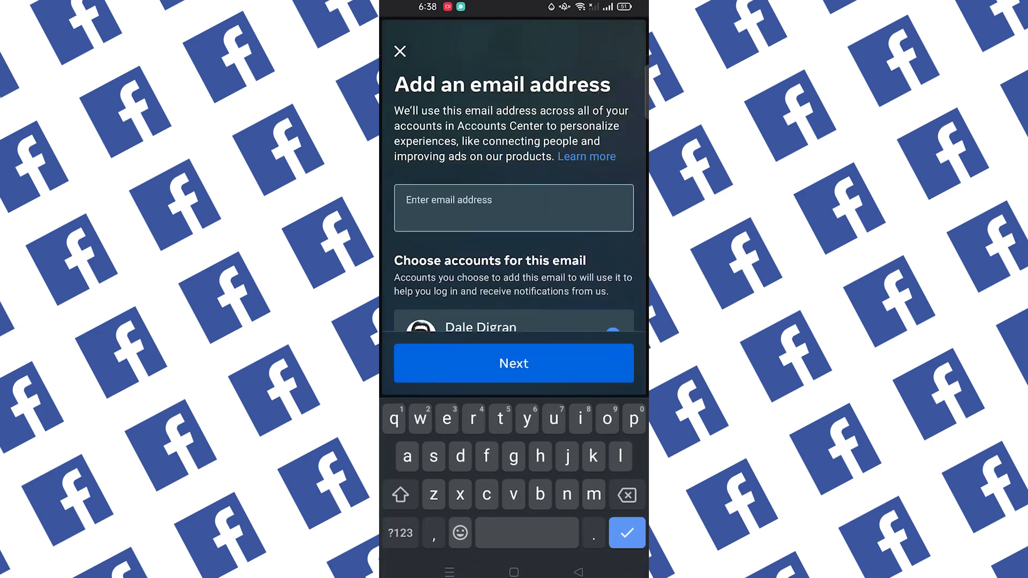
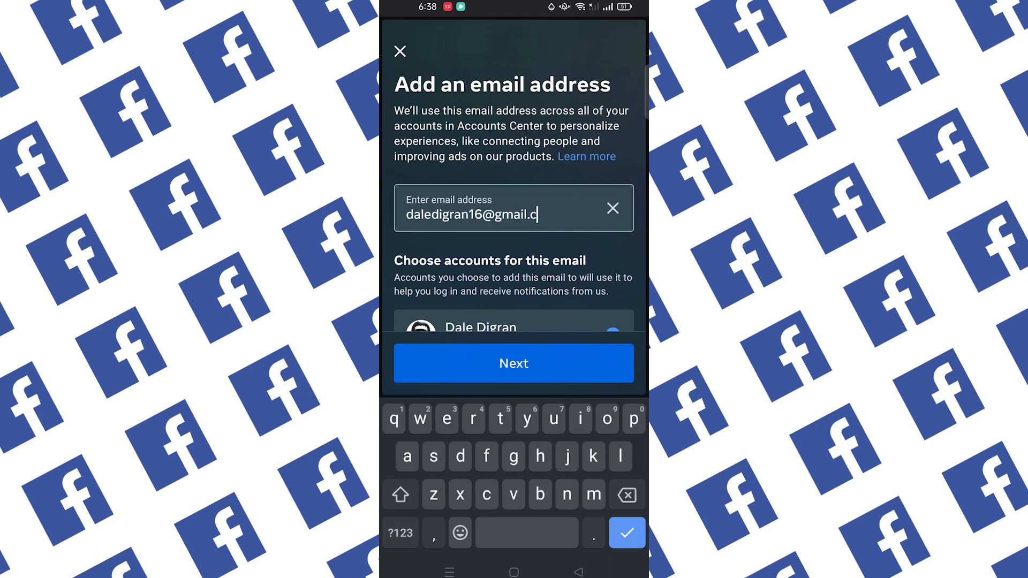
click(513, 362)
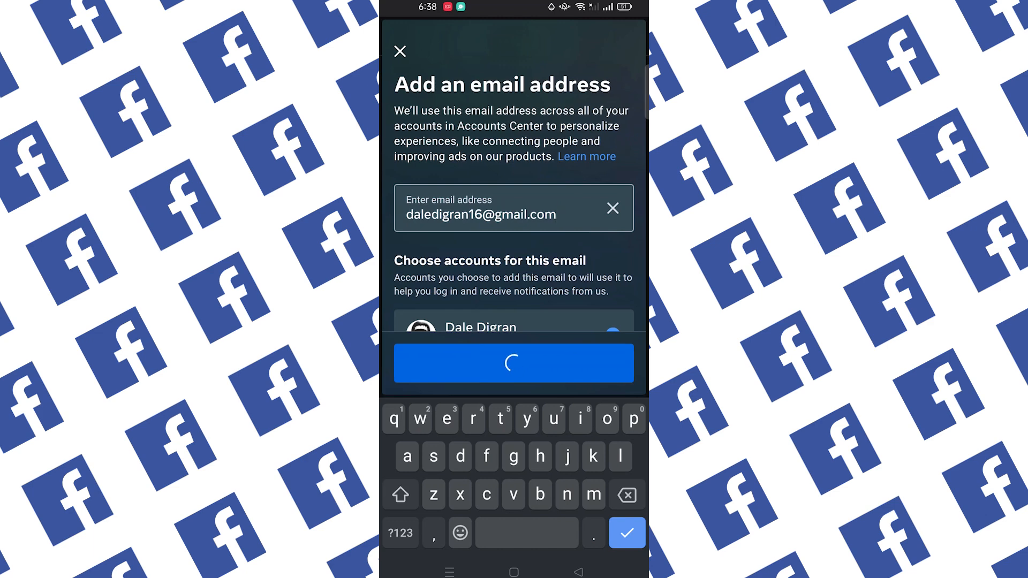
click(513, 363)
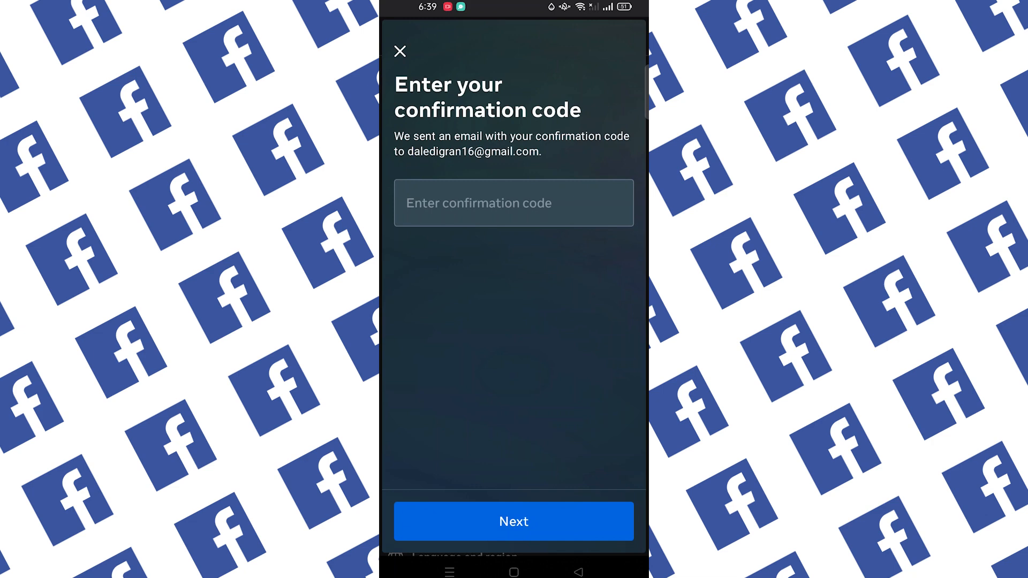
click(514, 202)
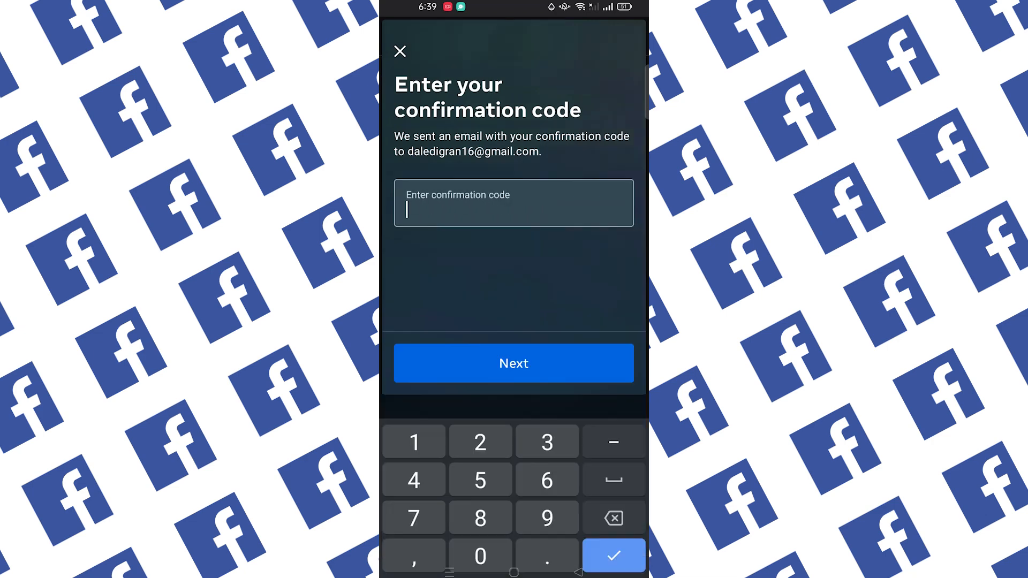
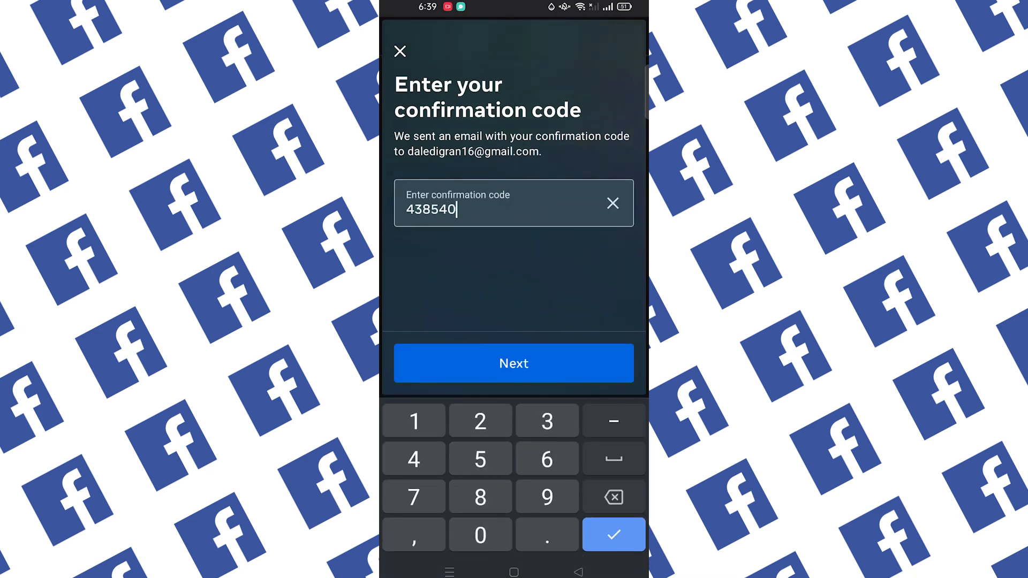
click(513, 363)
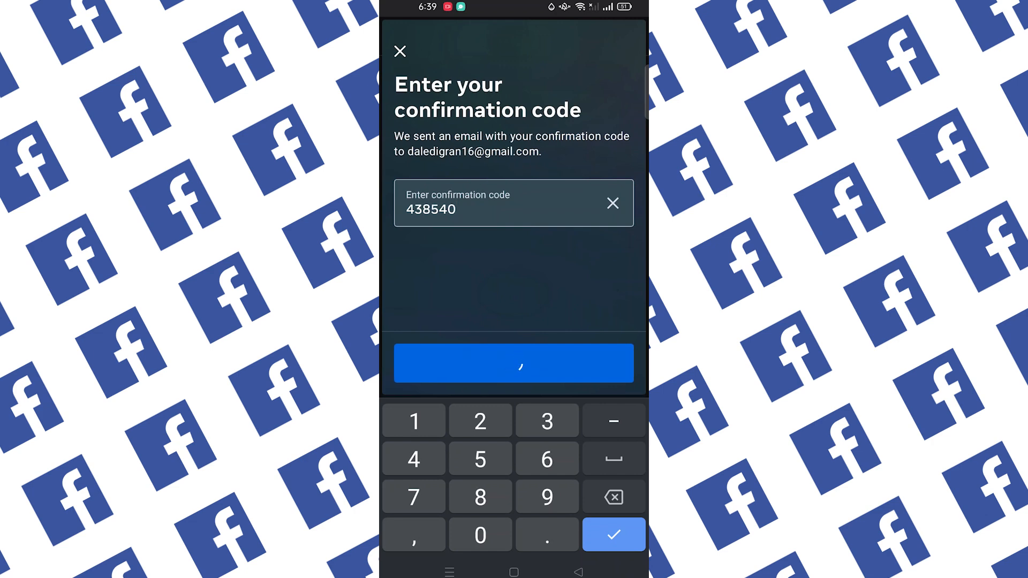